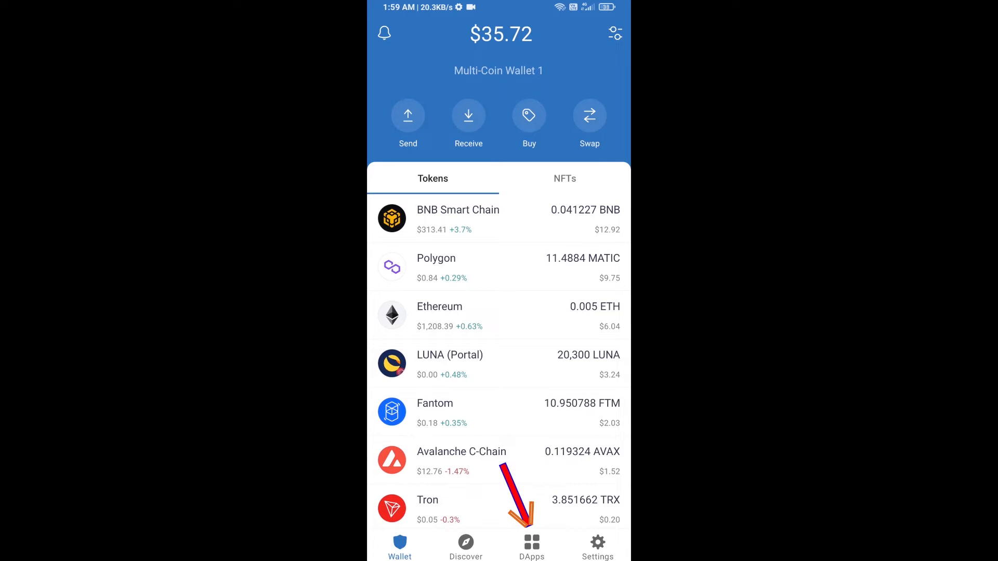
# Step: Switch to the DApps browser and scroll through its bookmarks and history
pyautogui.click(531, 544)
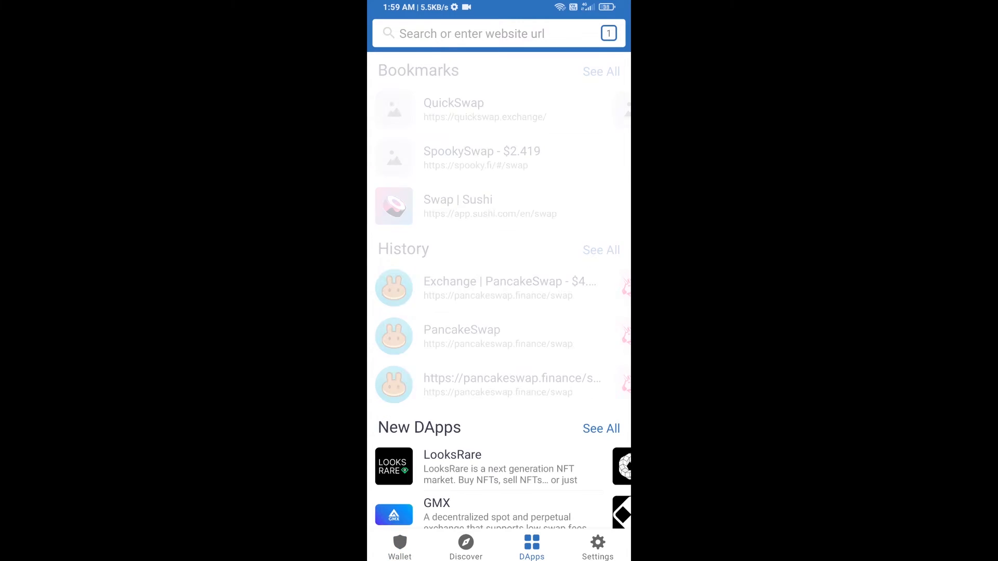
pyautogui.scroll(-3)
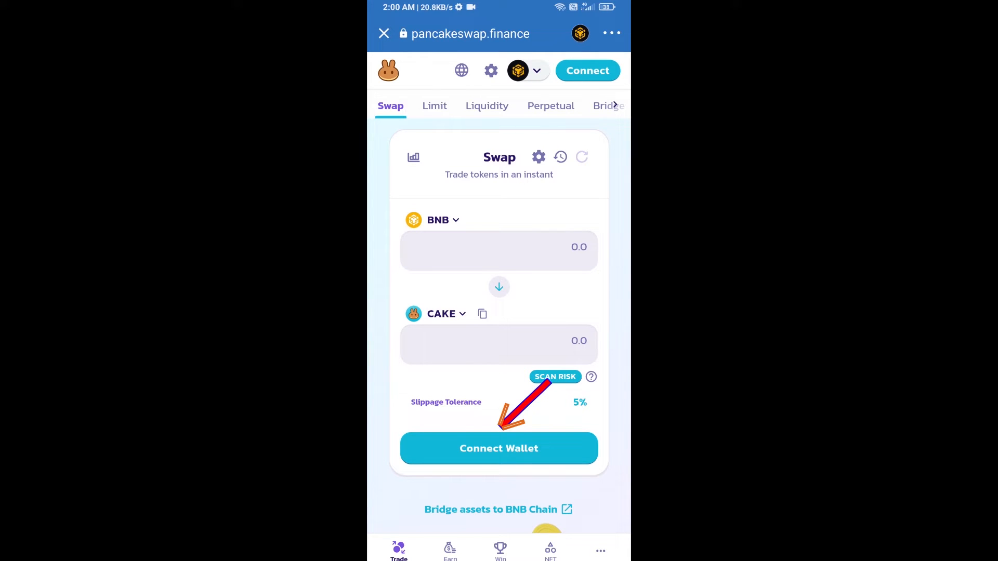
# Step: Connect PancakeSwap to the Trust Wallet account via Connect Wallet
pyautogui.click(498, 448)
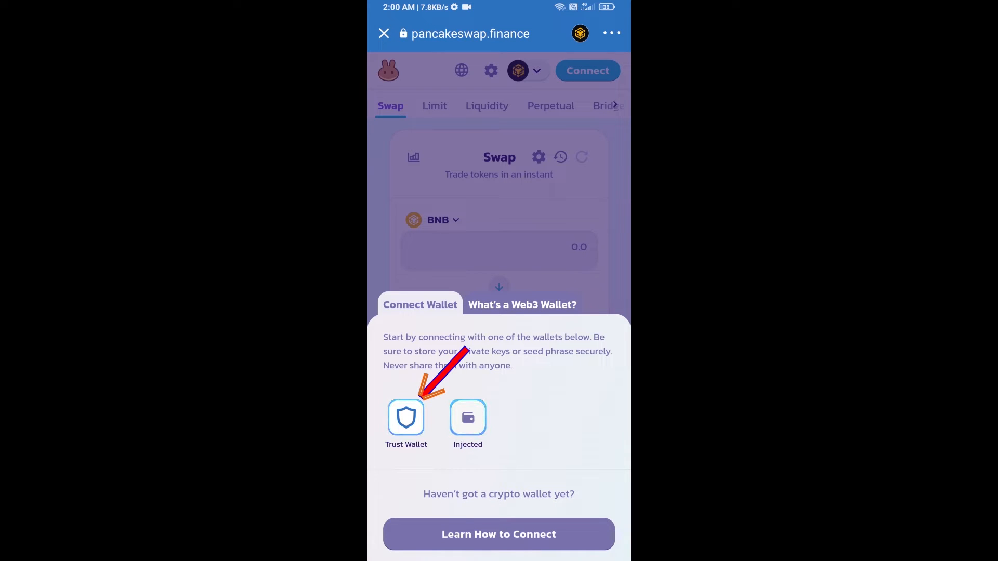
pyautogui.click(406, 418)
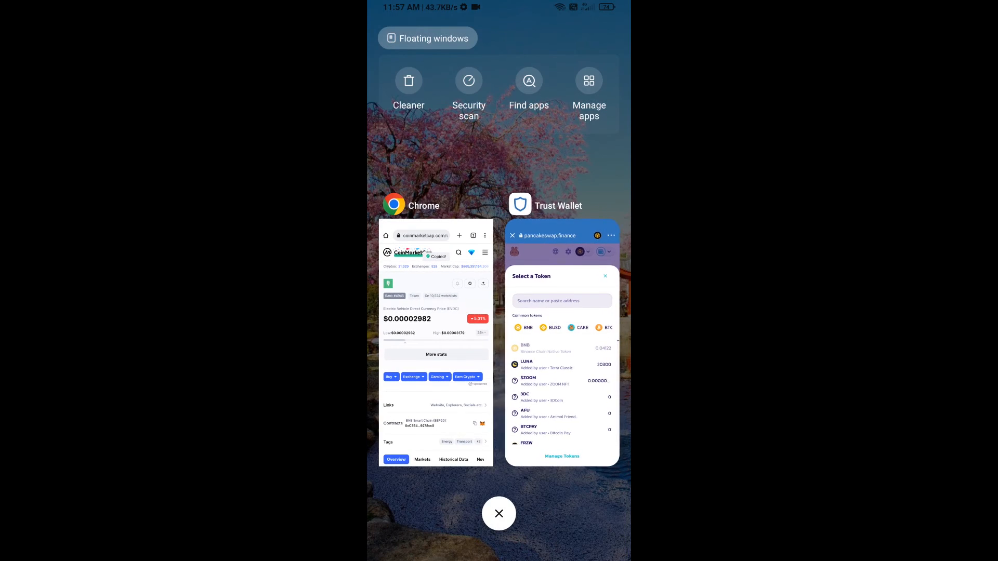
# Step: Switch to Chrome to fetch EVDC's contract address from CoinMarketCap
pyautogui.click(561, 343)
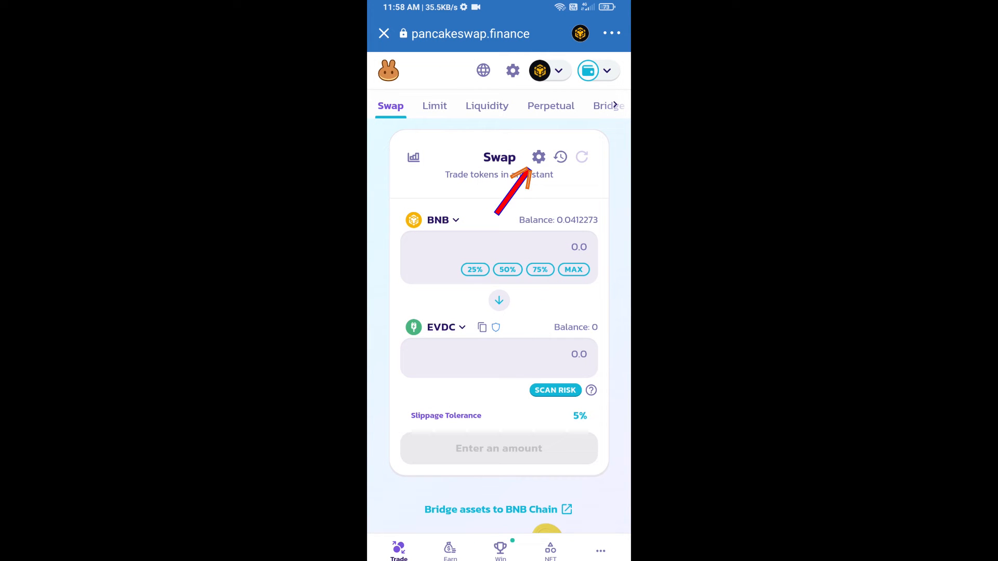
# Step: Set a custom 15% slippage tolerance in the swap settings
pyautogui.click(538, 157)
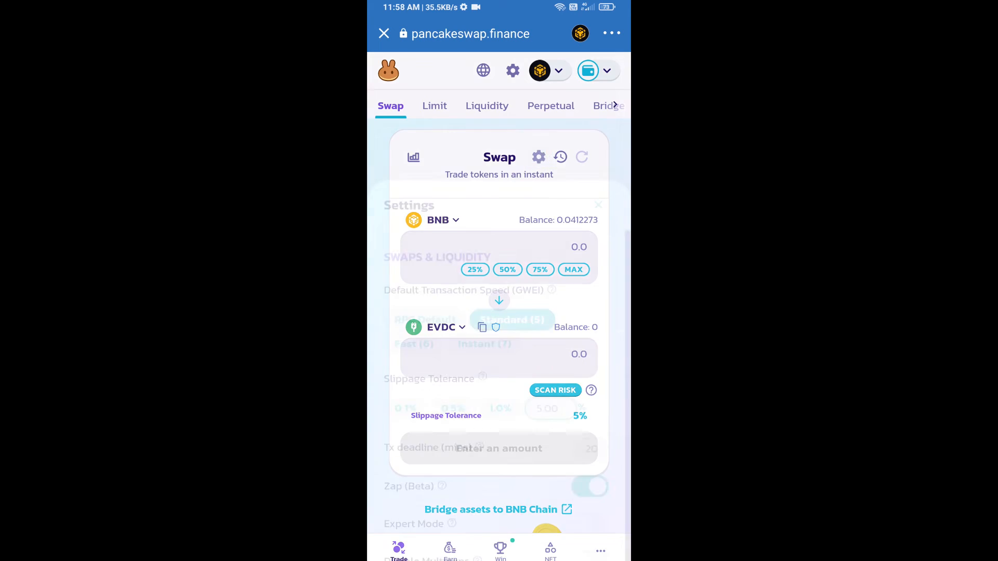
pyautogui.click(550, 329)
pyautogui.write('15')
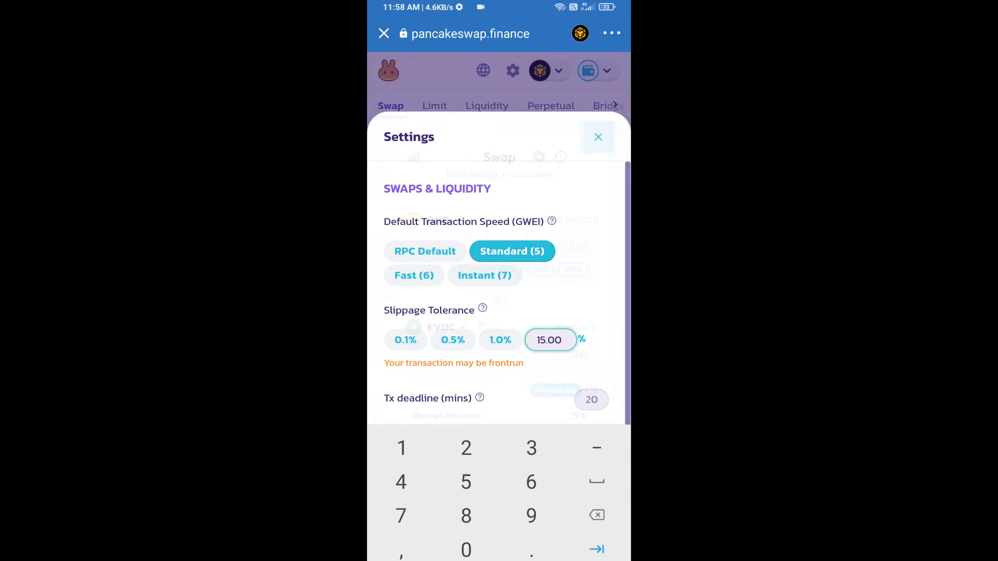
pyautogui.click(597, 136)
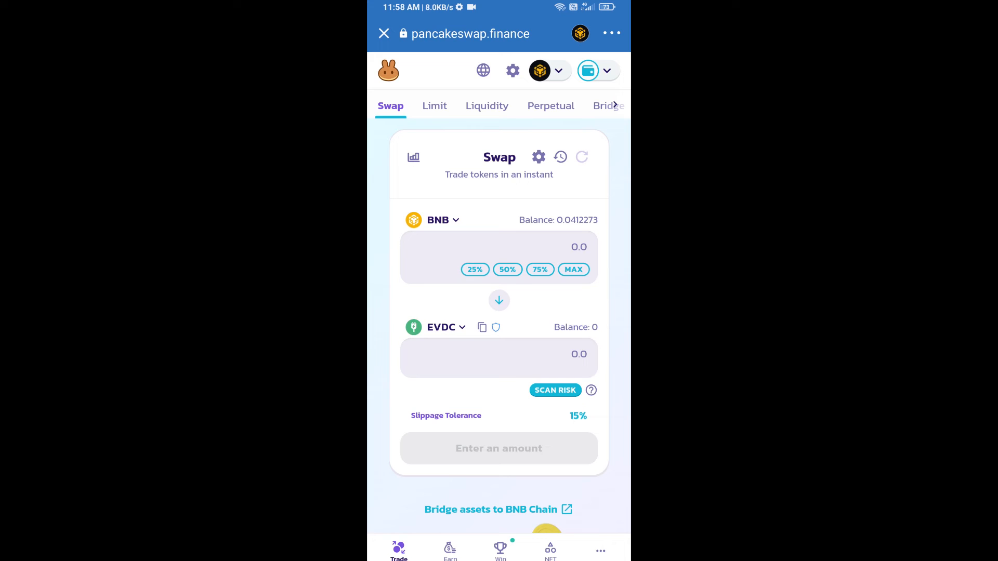
# Step: Reverse the pair and sell 25% of the token balance (5,075) for BNB
pyautogui.click(498, 300)
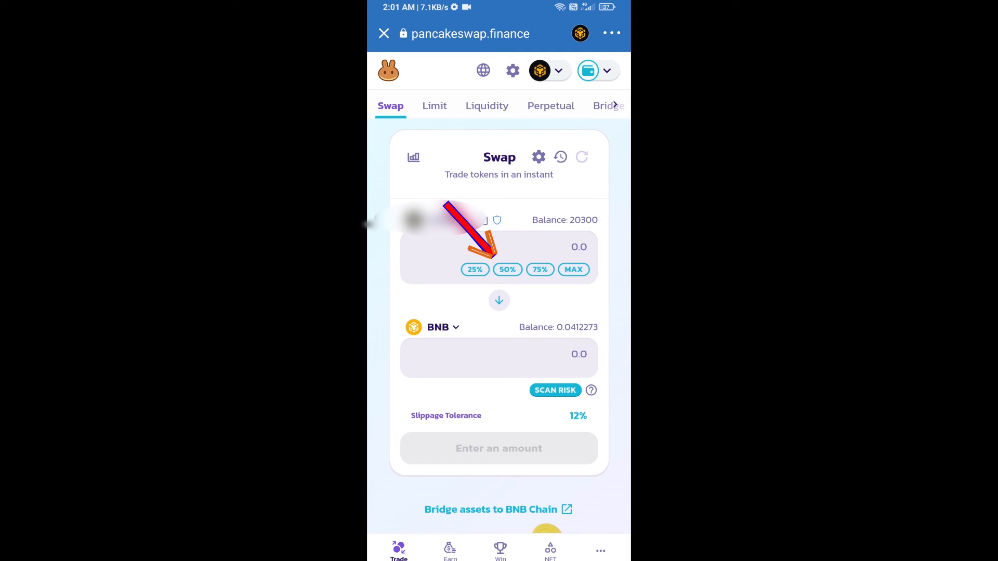
pyautogui.click(474, 270)
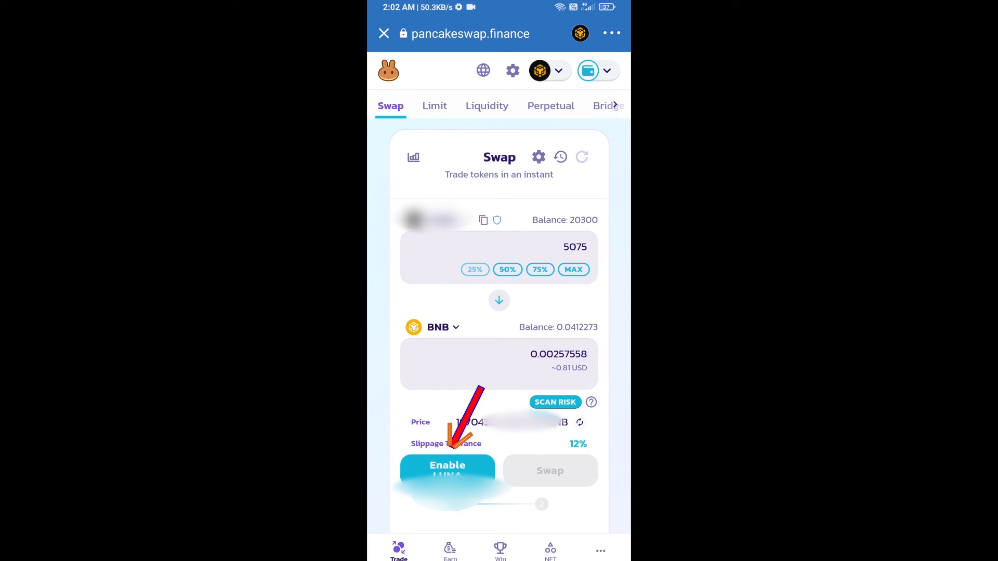
# Step: Enable the token for trading and confirm the approval smart contract call
pyautogui.click(447, 470)
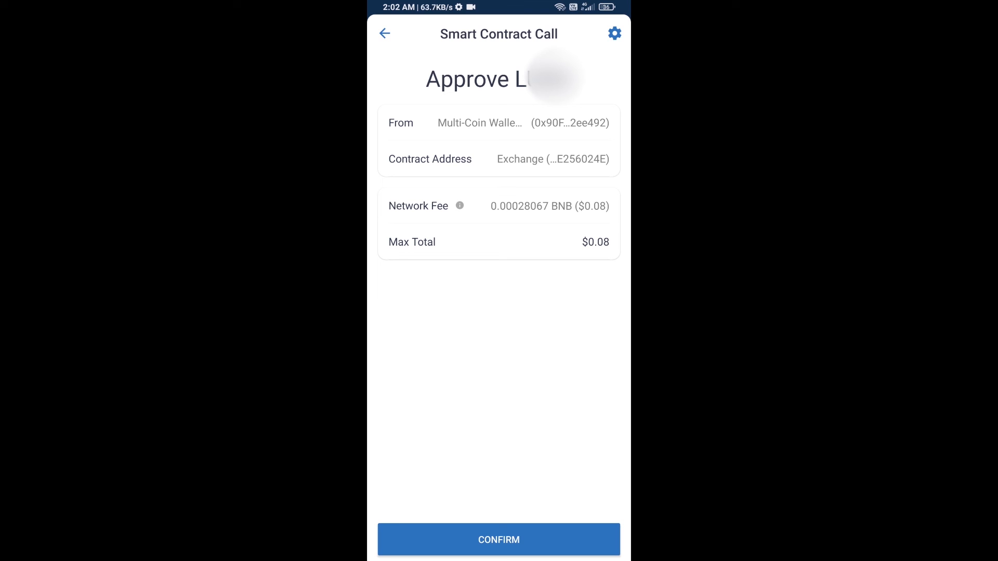
pyautogui.click(498, 540)
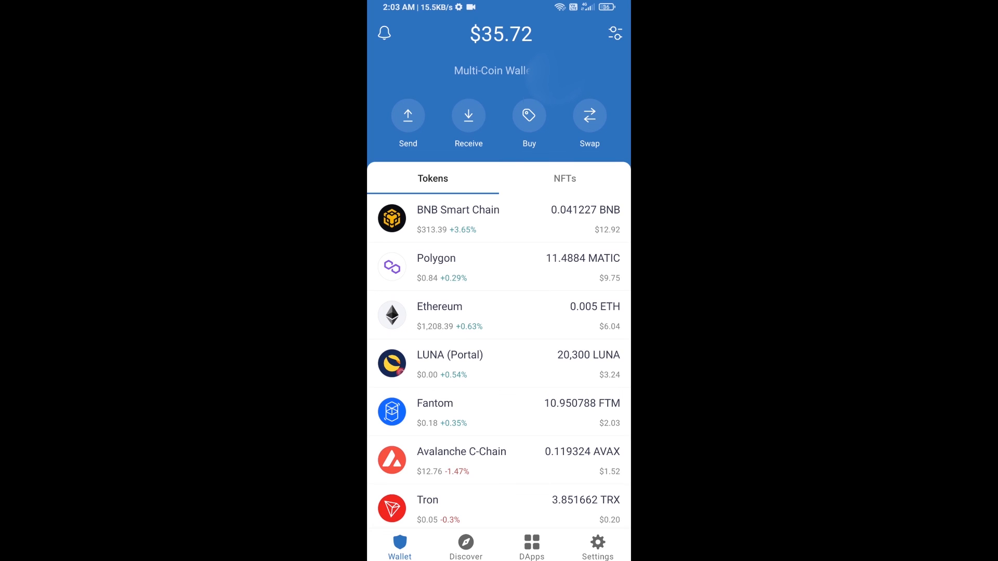